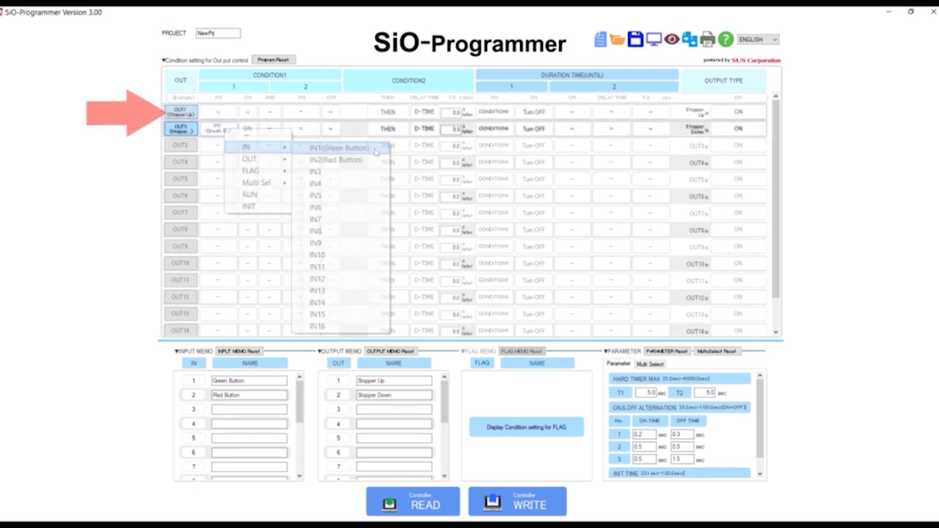
# Set OUT2 (Stopper Down) Condition1 to IN1, the Green Button.
pyautogui.click(338, 147)
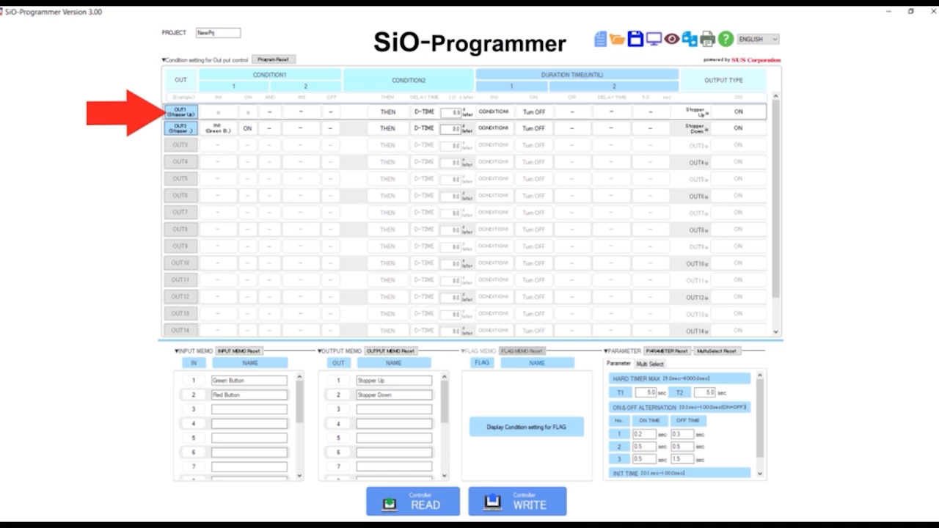
pyautogui.click(213, 111)
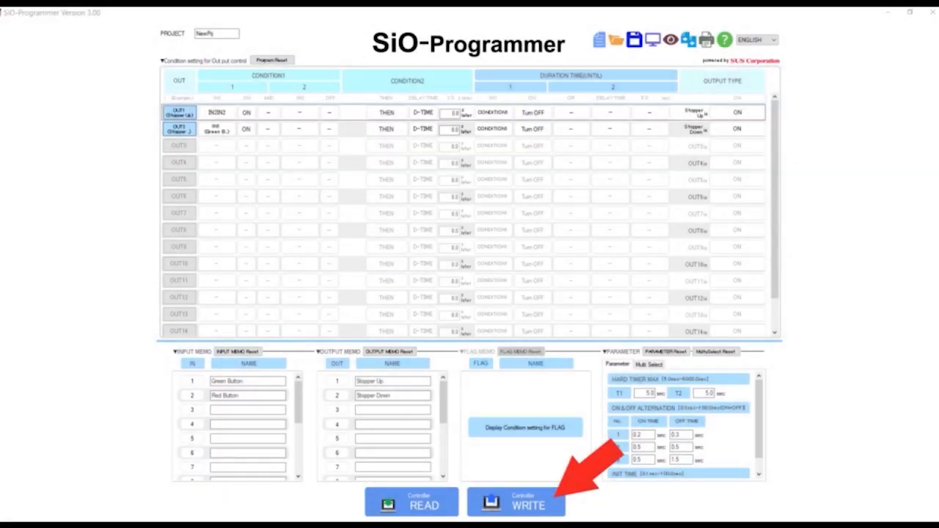
# Write the program, with OUT1 triggered by IN2 (Red Button), to the controller.
pyautogui.click(516, 502)
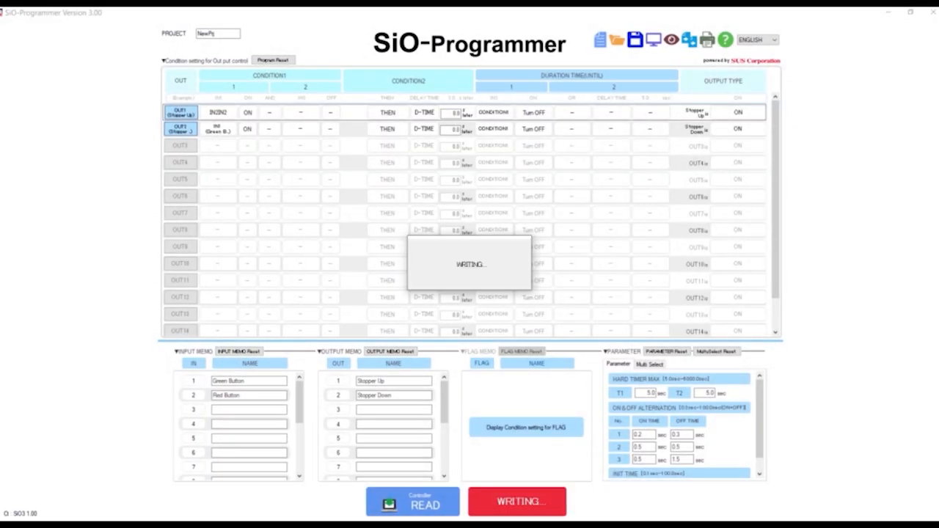